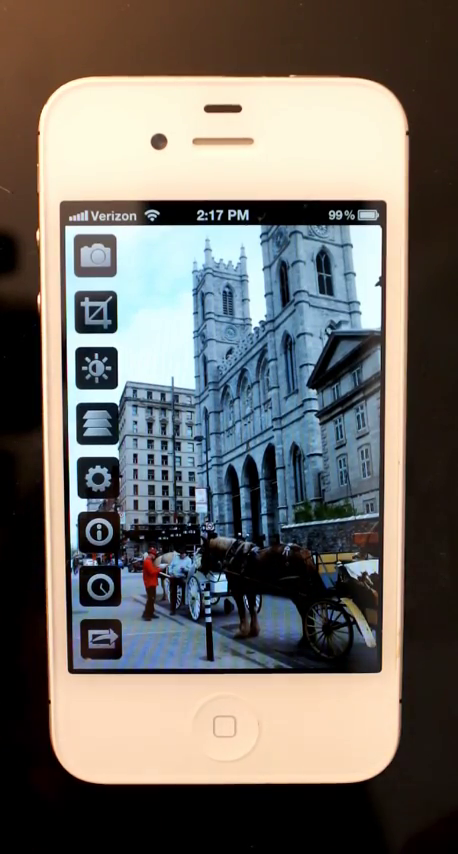
# Bring up the Layers panel showing the Background layer of the cathedral photo.
pyautogui.click(98, 420)
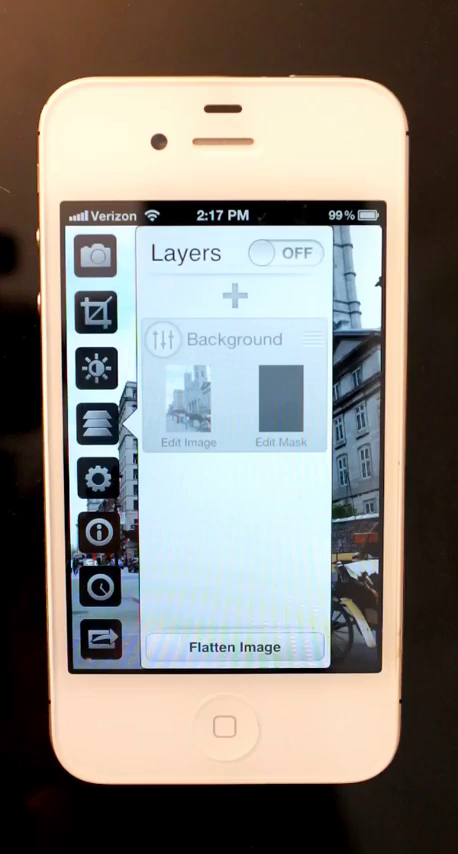
# Switch Layers to ON and select the Background layer for editing.
pyautogui.click(286, 252)
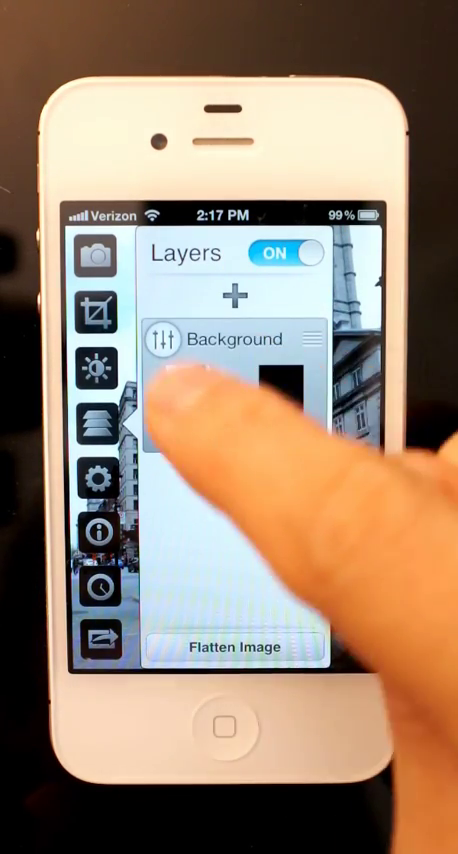
pyautogui.click(230, 340)
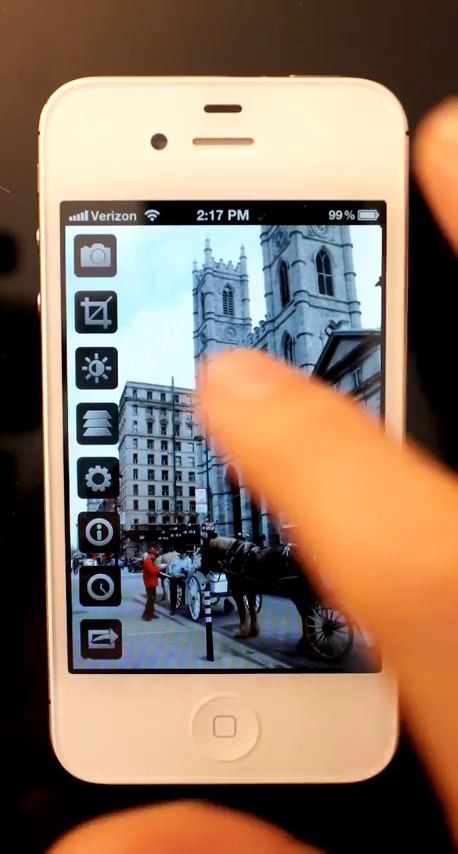
# Add a point to the luminance curve in a Curves adjustment on the photo.
pyautogui.click(96, 368)
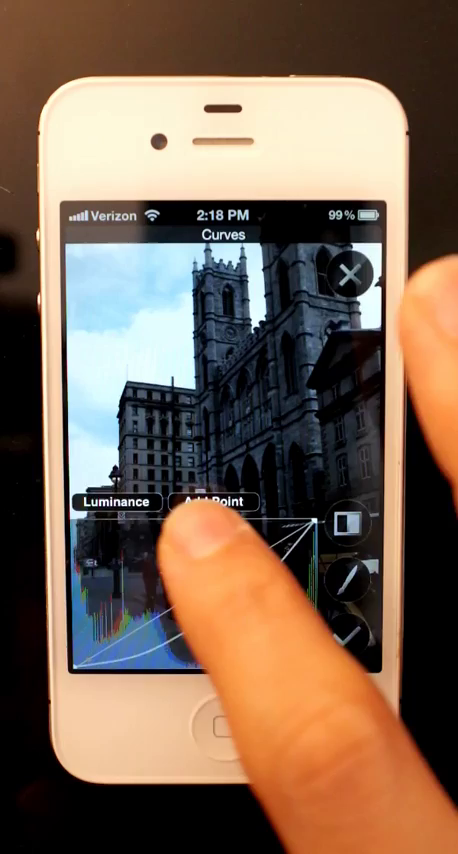
pyautogui.click(114, 502)
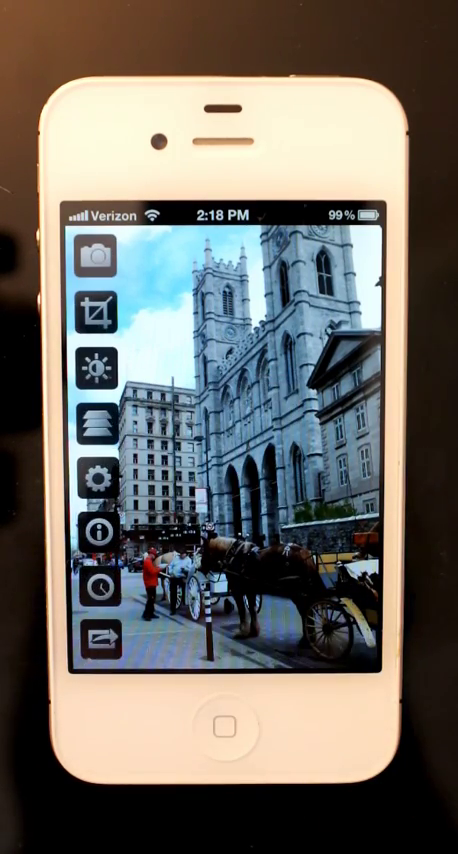
# Choose Hue/Saturation from the layer's Filters list, saturation around -71%.
pyautogui.click(96, 420)
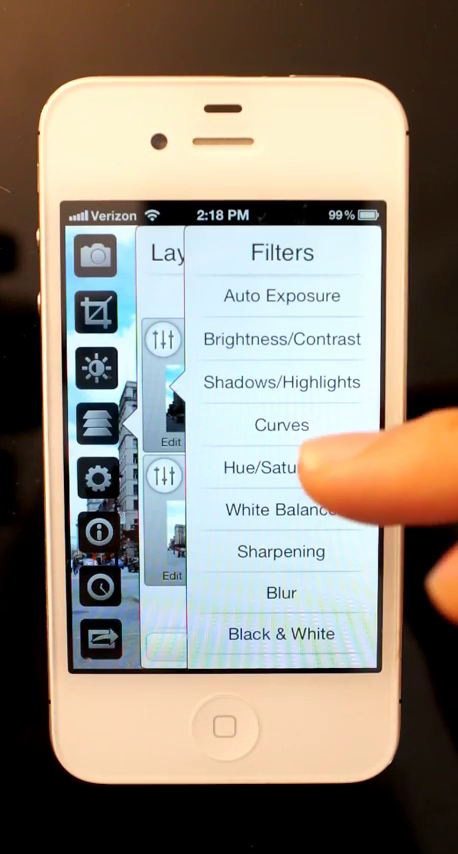
pyautogui.click(270, 468)
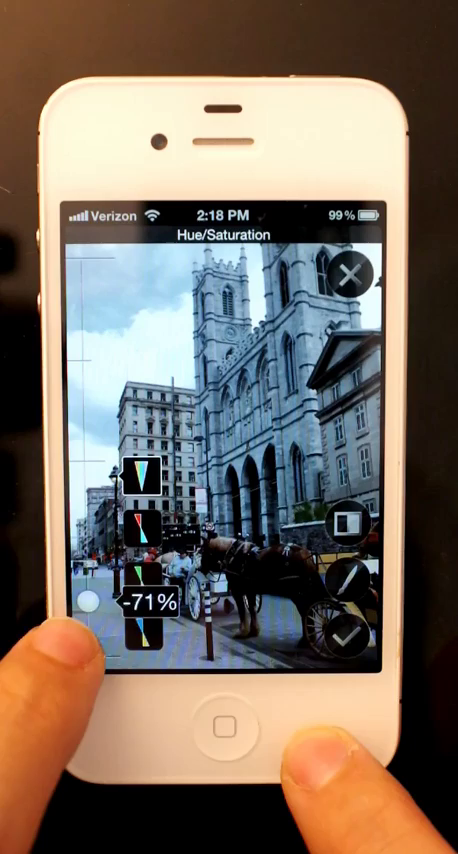
# Raise saturation to about 81% and move on to a Curves luminance adjustment.
pyautogui.moveTo(84, 604); pyautogui.dragTo(84, 296)
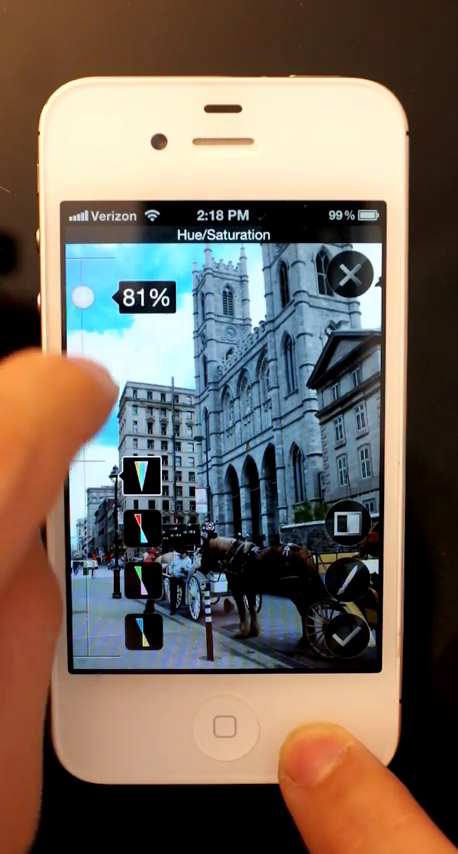
pyautogui.moveTo(80, 290); pyautogui.dragTo(80, 380)
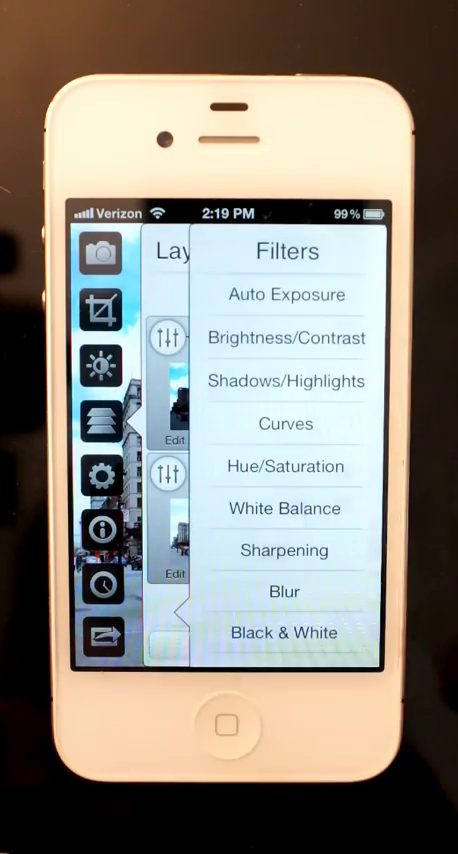
pyautogui.click(284, 424)
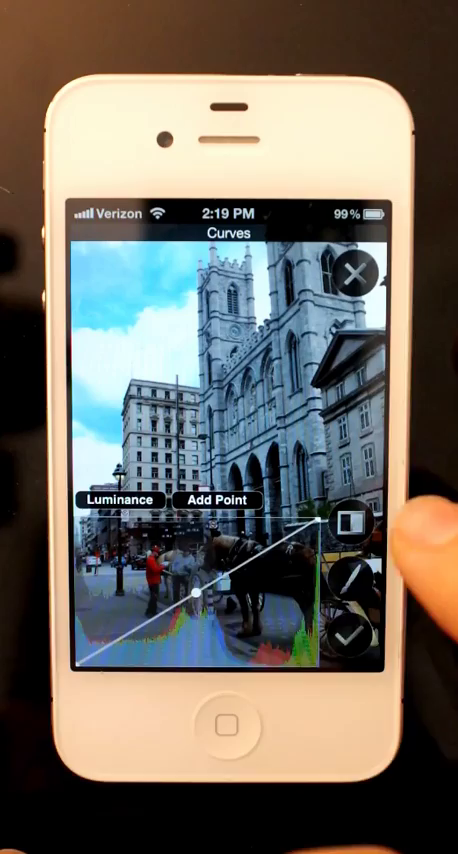